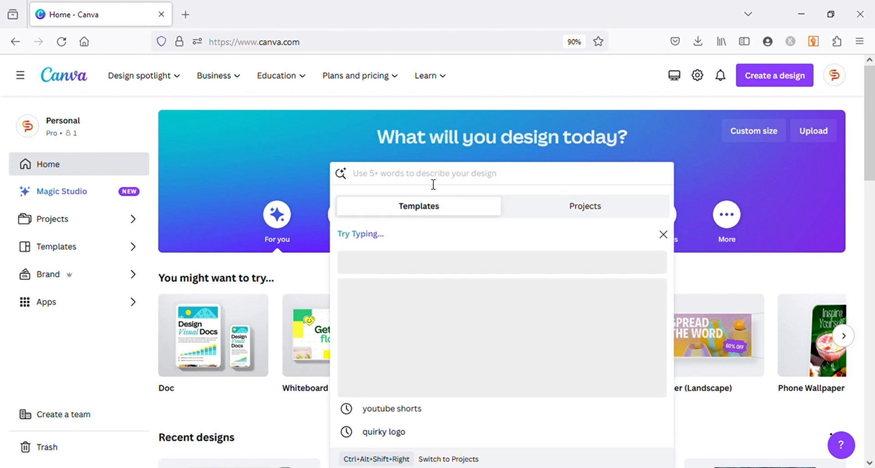
Step: Search the Canva home page for 'youtube shorts' and open the YouTube Shorts template gallery
text(y)
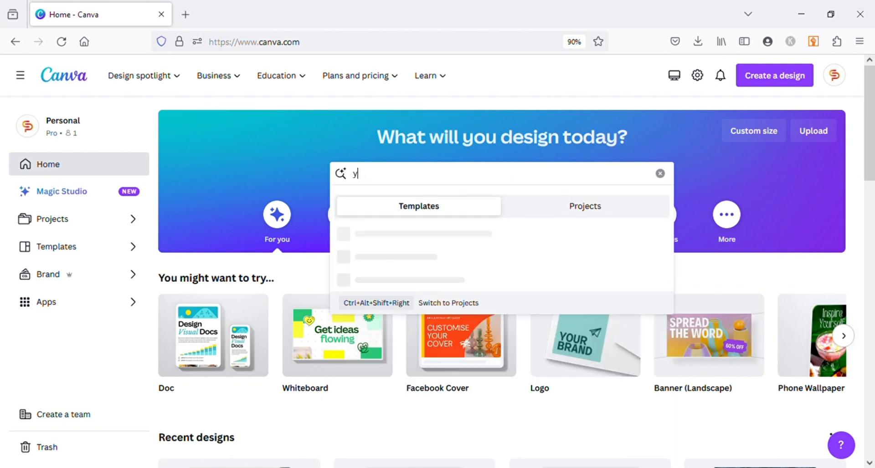
text(outube shorts)
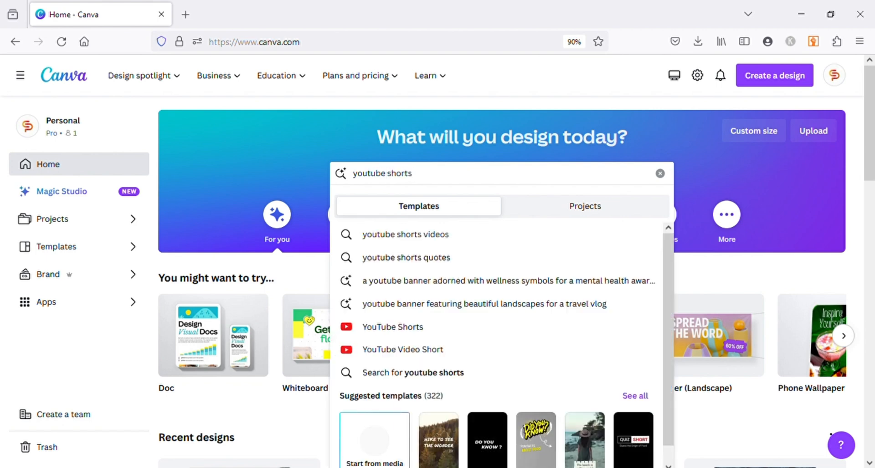
mouse_move(407, 335)
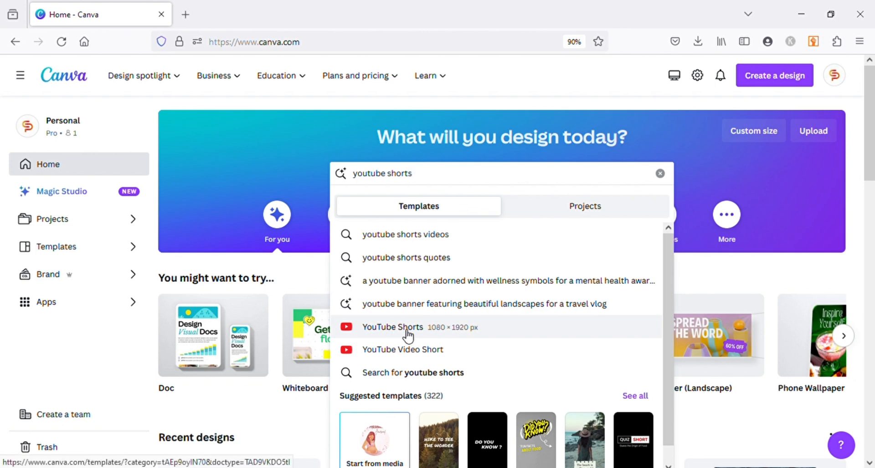
click(391, 328)
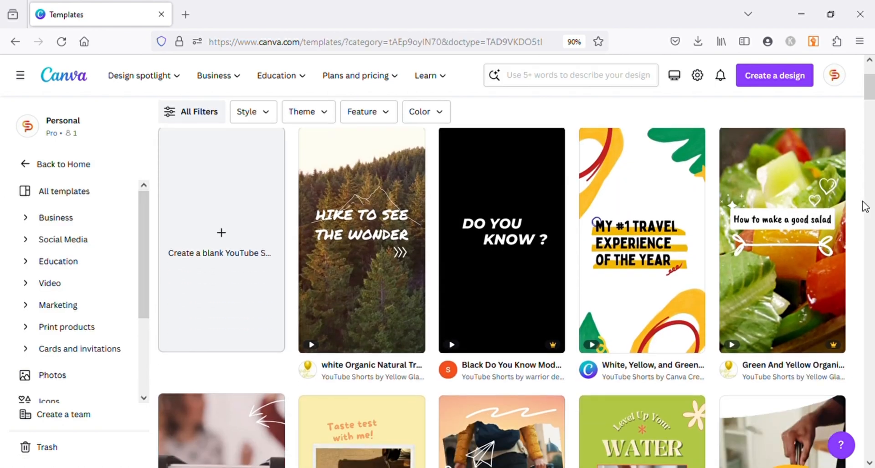
Step: Scroll the gallery and start customizing the 'Fun Facts About Food' Shorts template
scroll(down, 3)
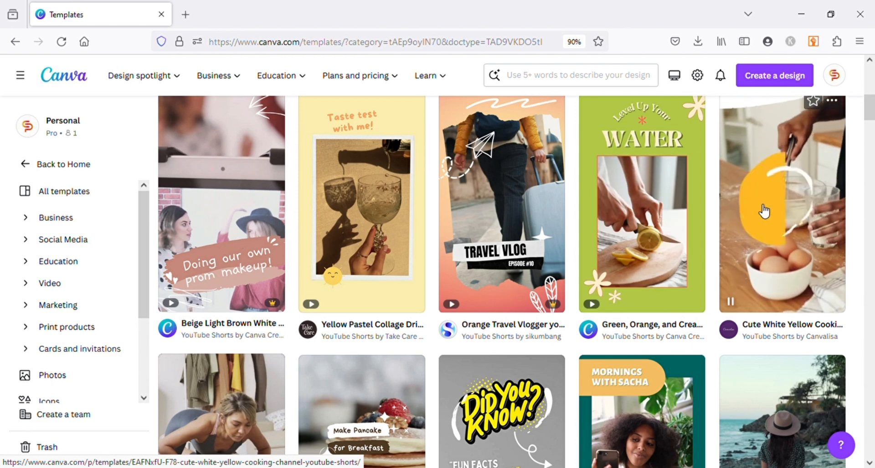
scroll(down, 3)
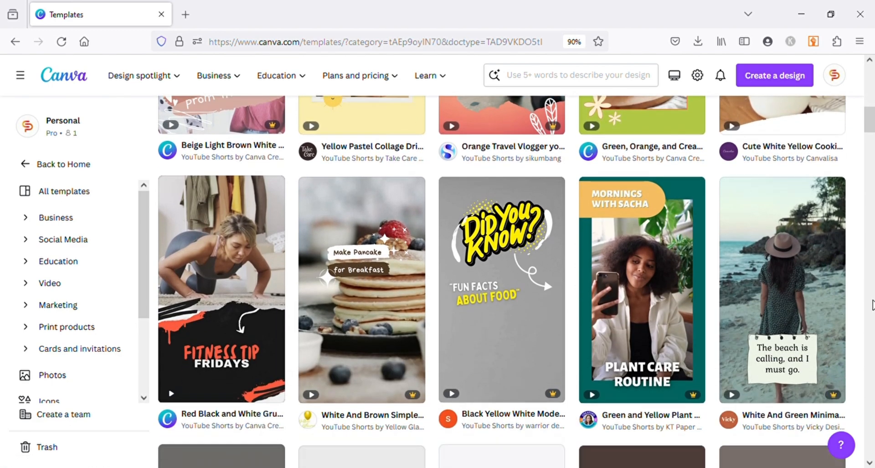
scroll(down, 3)
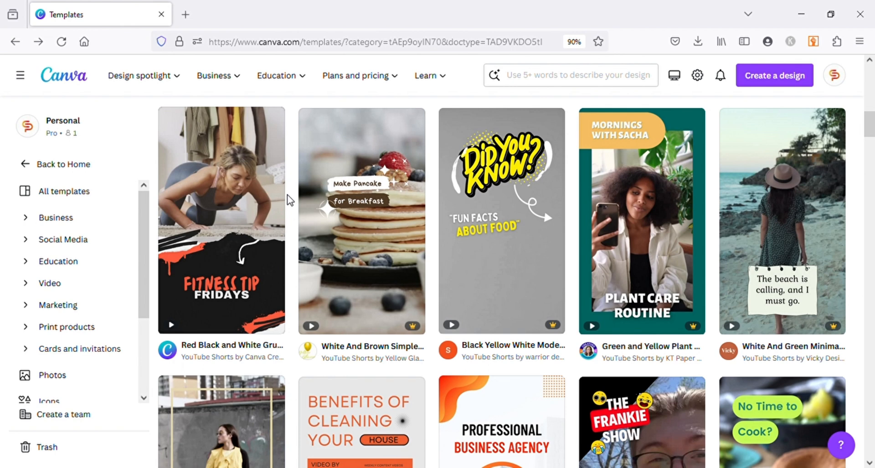
mouse_move(518, 173)
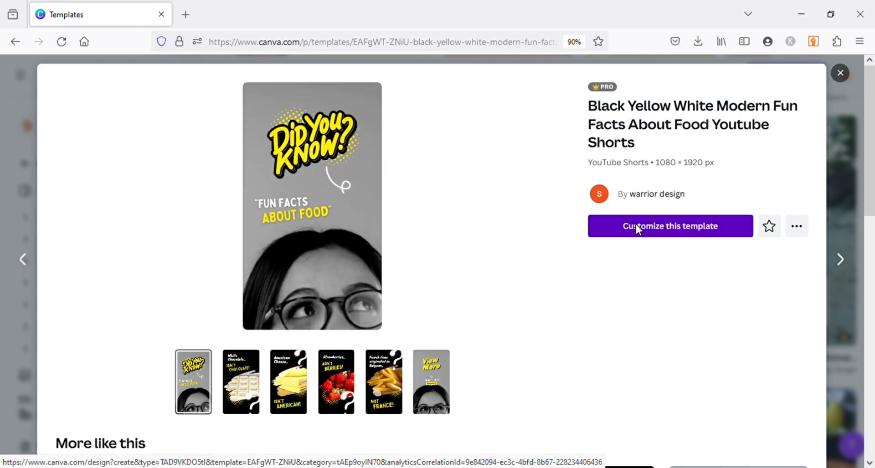
click(669, 226)
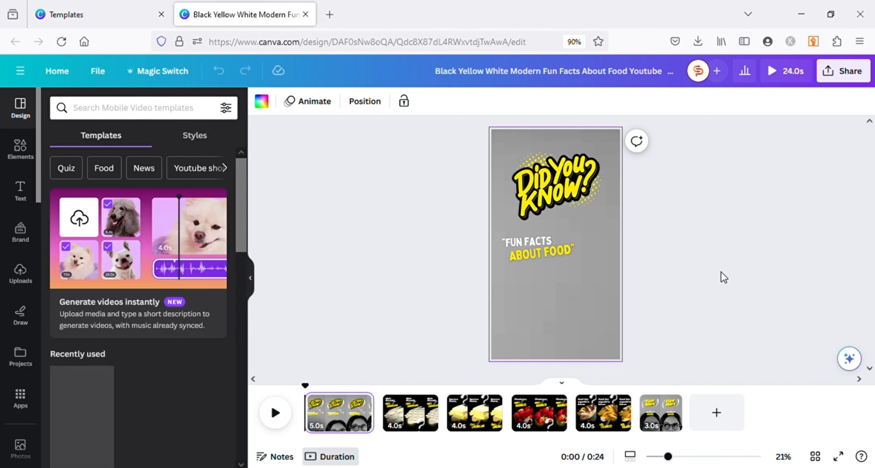
Step: View the template's second page, 'White Chocolate Isn't Chocolate!'
click(275, 412)
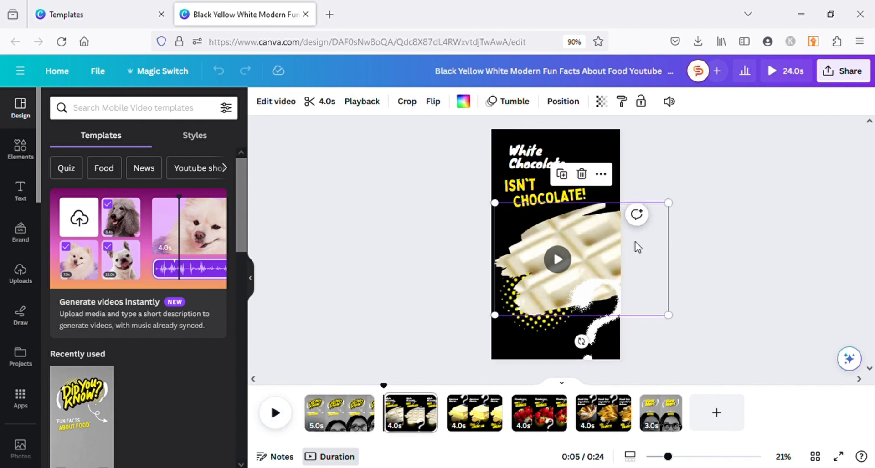
mouse_move(495, 202)
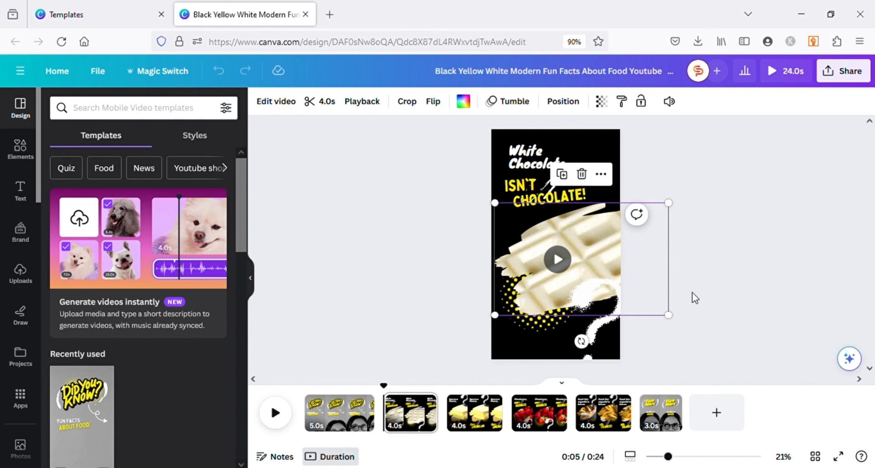
mouse_move(695, 290)
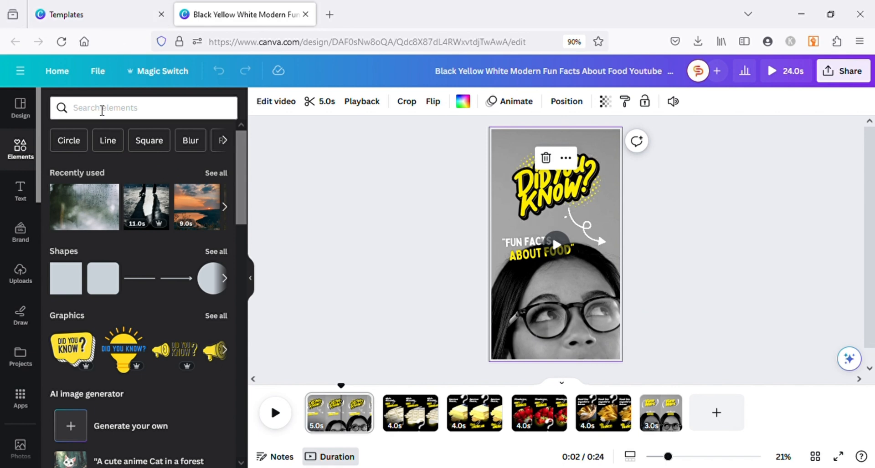
Step: Search the elements library for 'food' and scroll through the video results
click(128, 108)
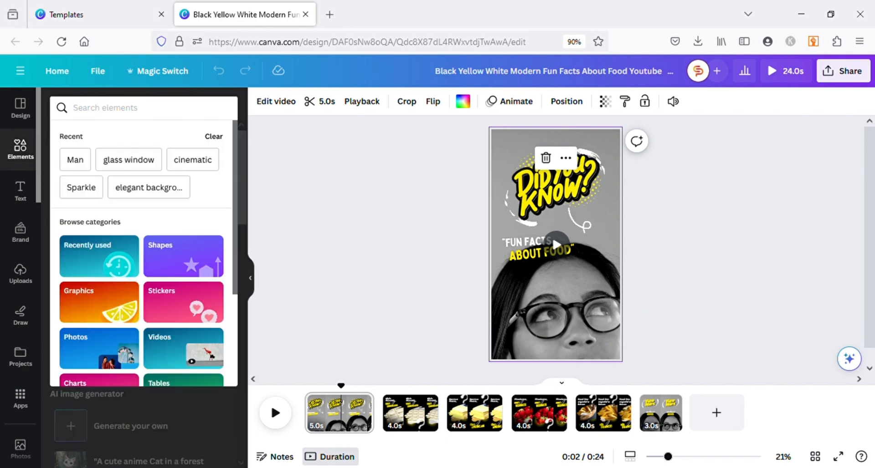
text(food)
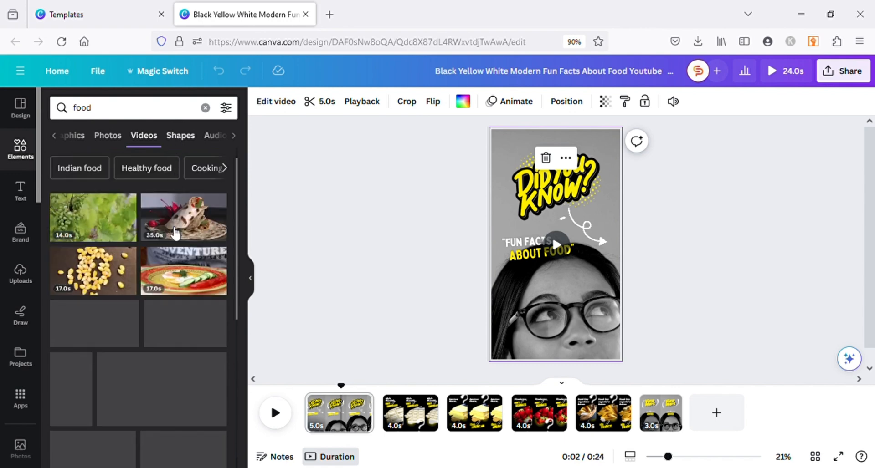
scroll(down, 3)
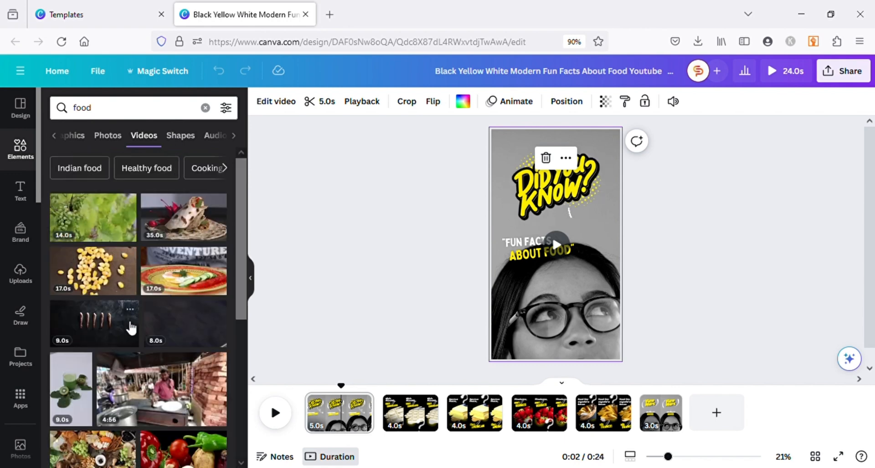
scroll(down, 3)
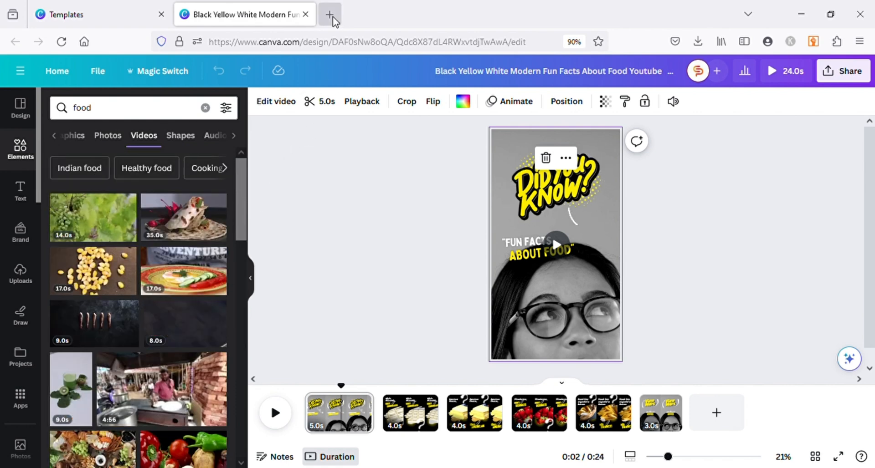
Step: Pull up Pexels free food video results in a new tab, then return to Canva
click(330, 14)
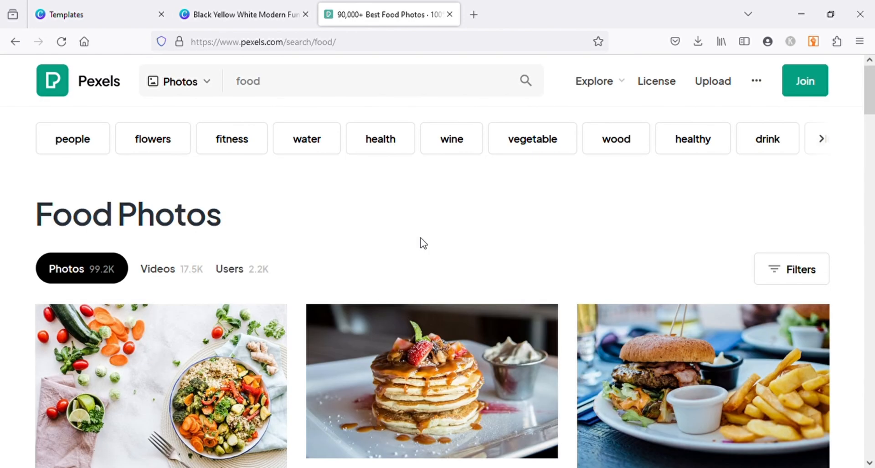
click(157, 269)
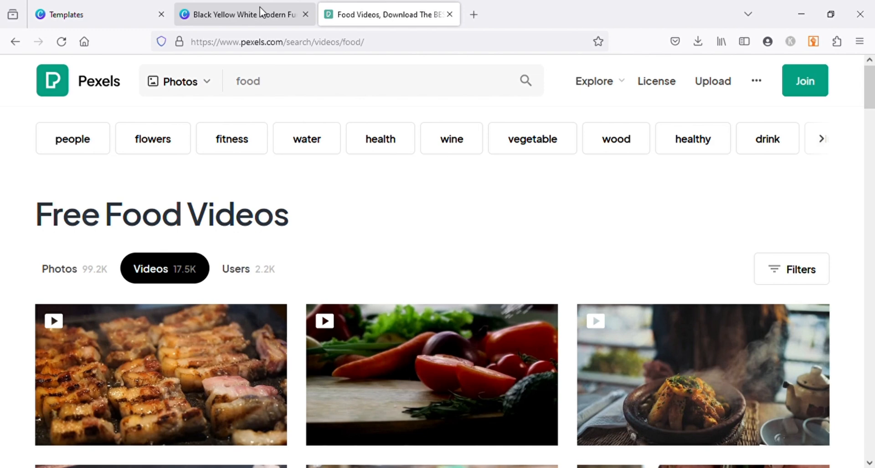
click(242, 14)
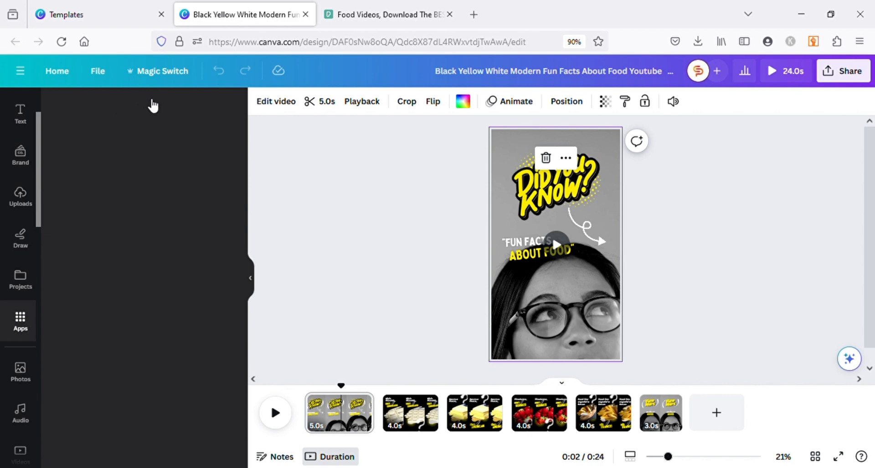
Step: Open Canva's Pexels app, search it for 'food', then switch to the Pexels videos tab
click(19, 322)
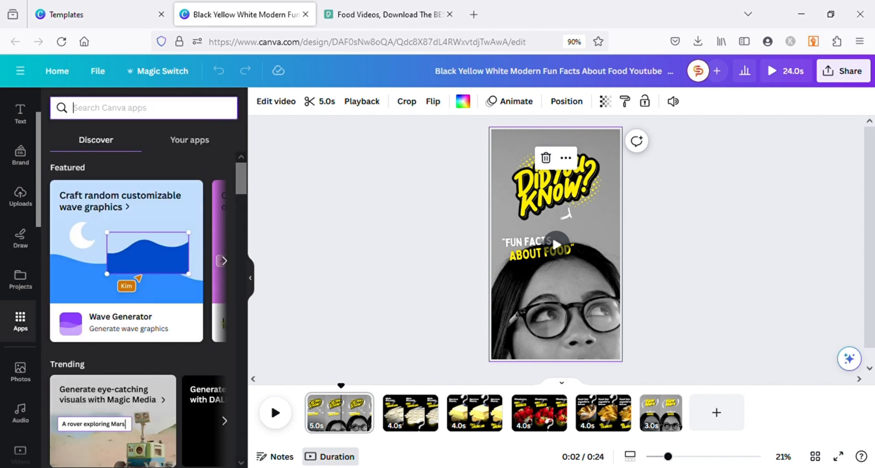
text(pexels)
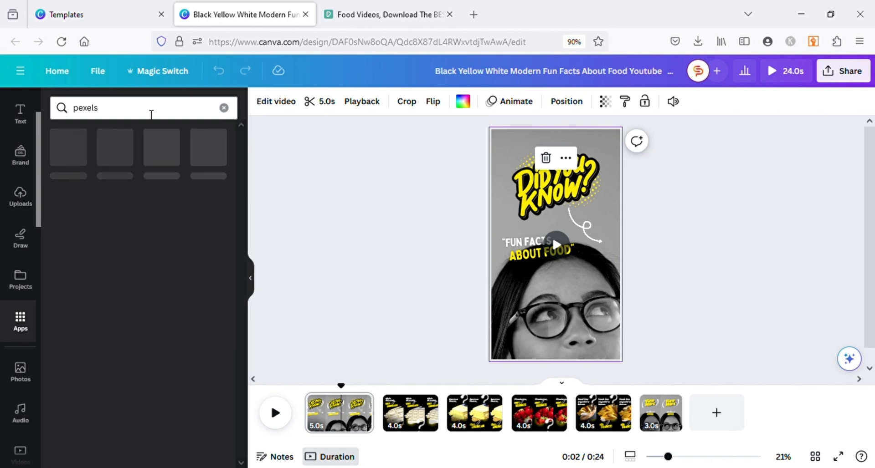
click(224, 108)
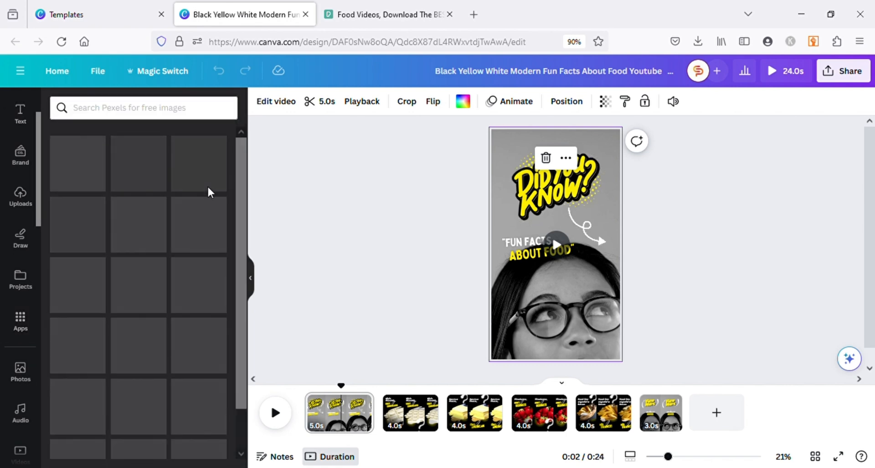
click(143, 108)
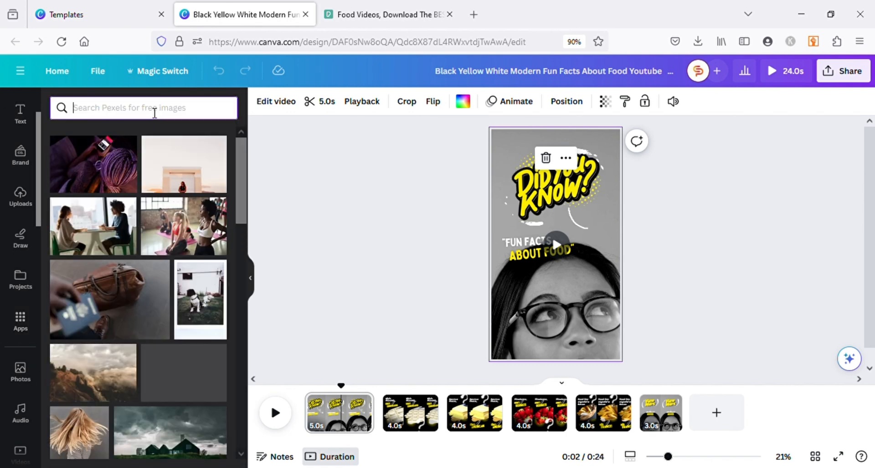
text(food)
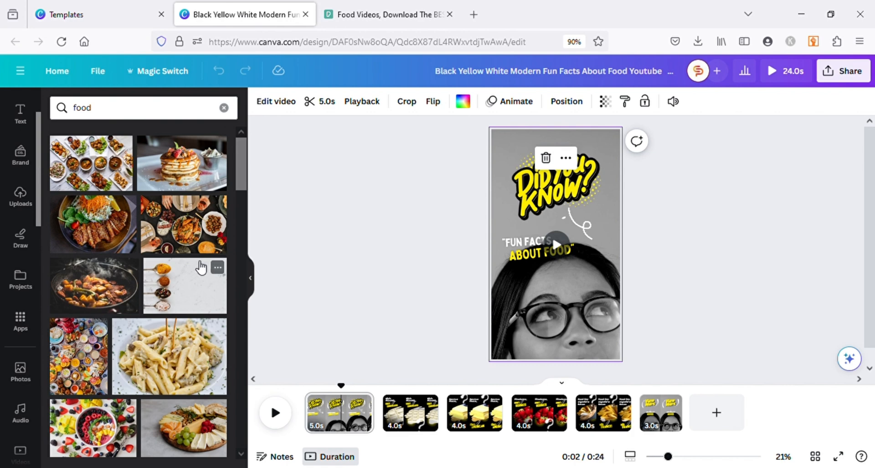
click(387, 14)
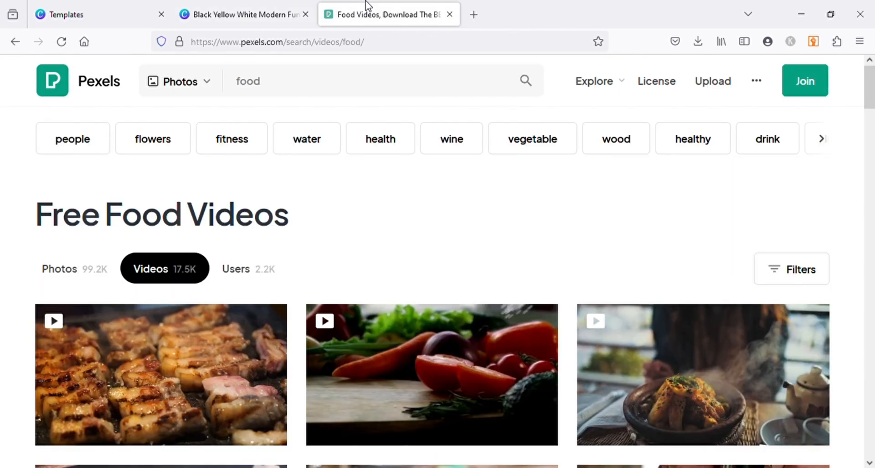
mouse_move(495, 237)
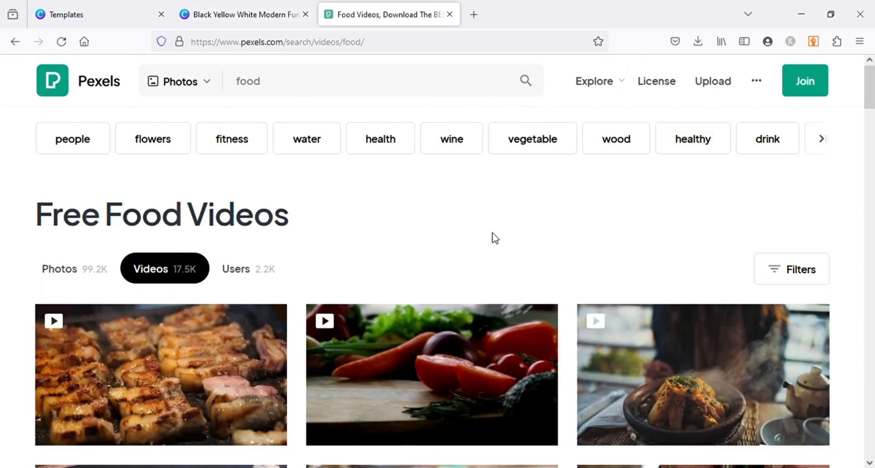
Step: Scroll further through the Pexels food videos, then go back to the Canva design
scroll(down, 3)
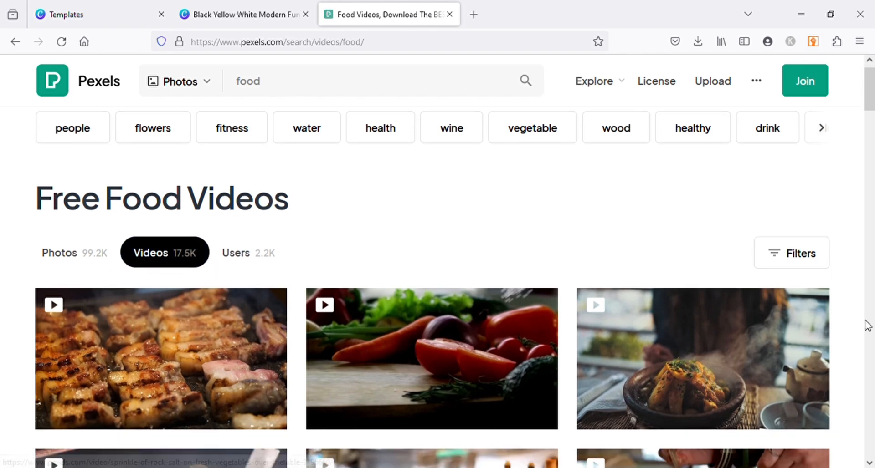
scroll(down, 3)
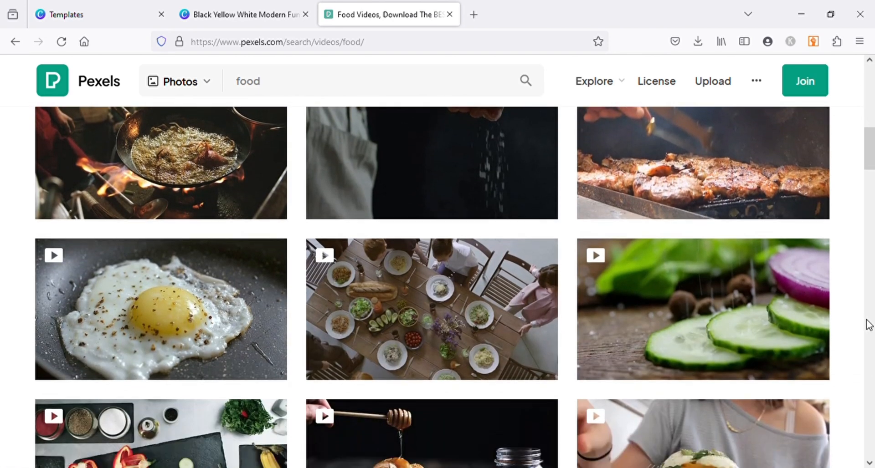
scroll(down, 3)
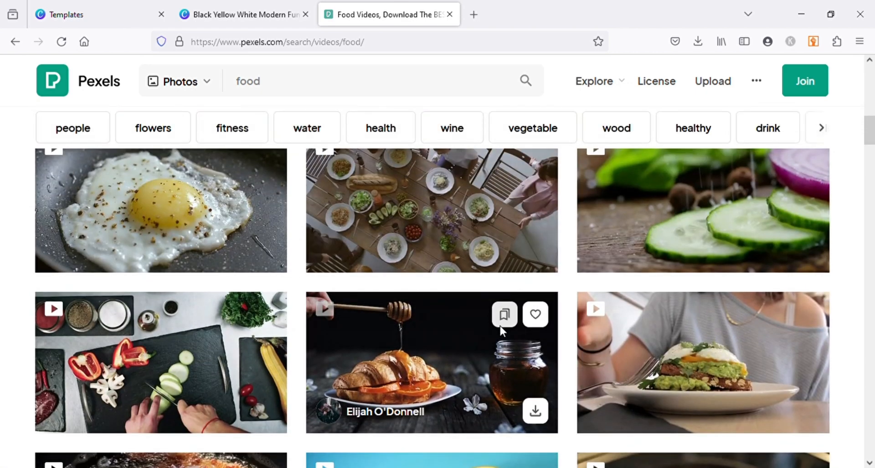
mouse_move(325, 314)
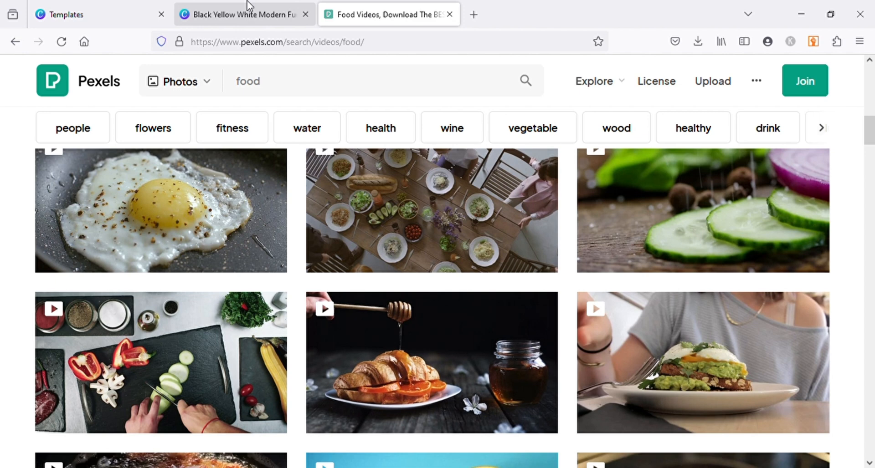
click(242, 14)
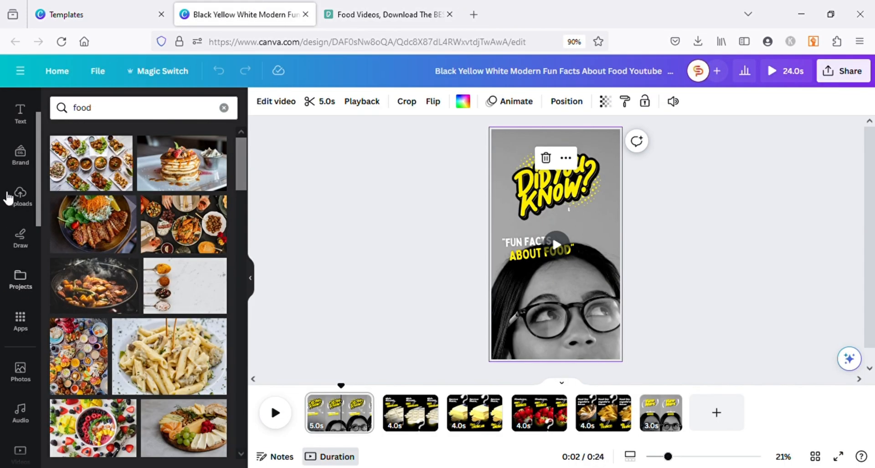
Step: Add the 35-second tortilla wrap food clip and use it as the page background
click(20, 195)
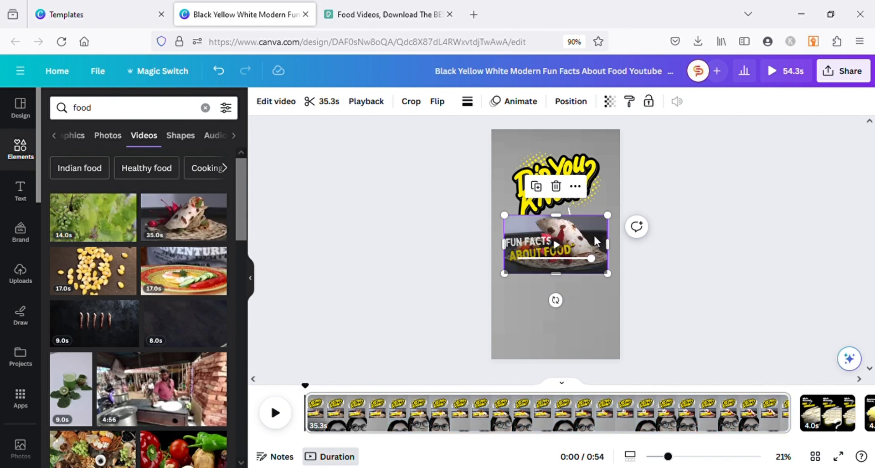
right_click(594, 241)
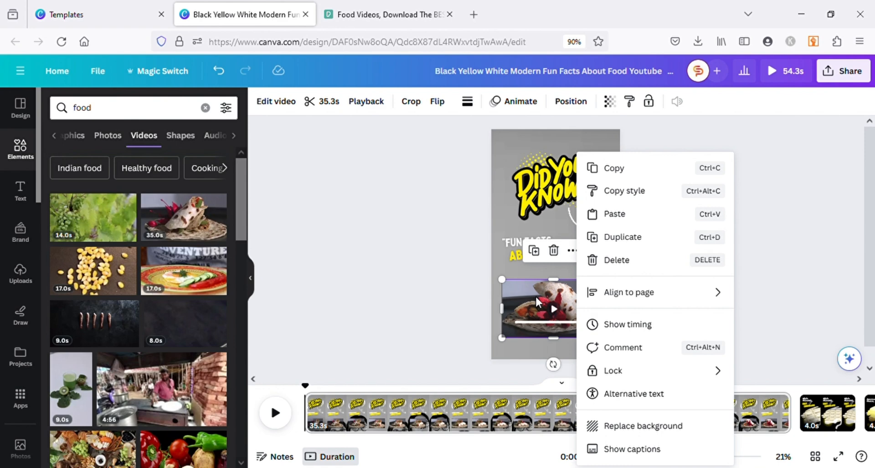
mouse_move(644, 426)
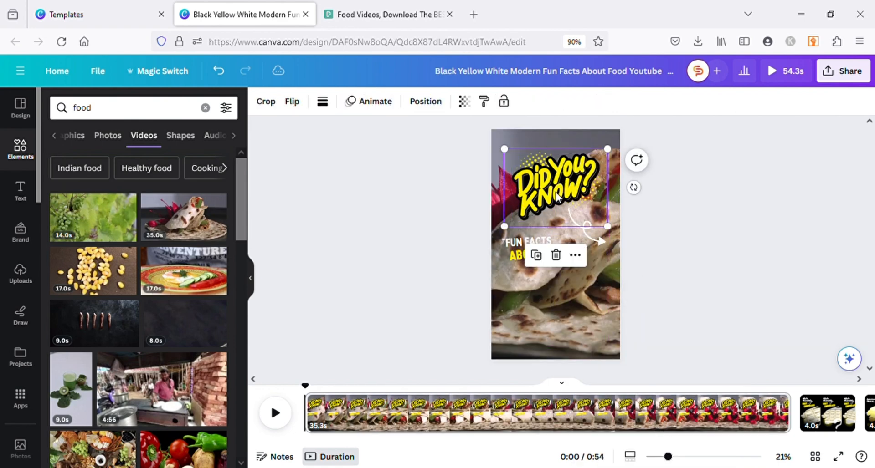
Step: Drag the Did You Know headline off the page and browse font combinations
drag(555, 193, 475, 192)
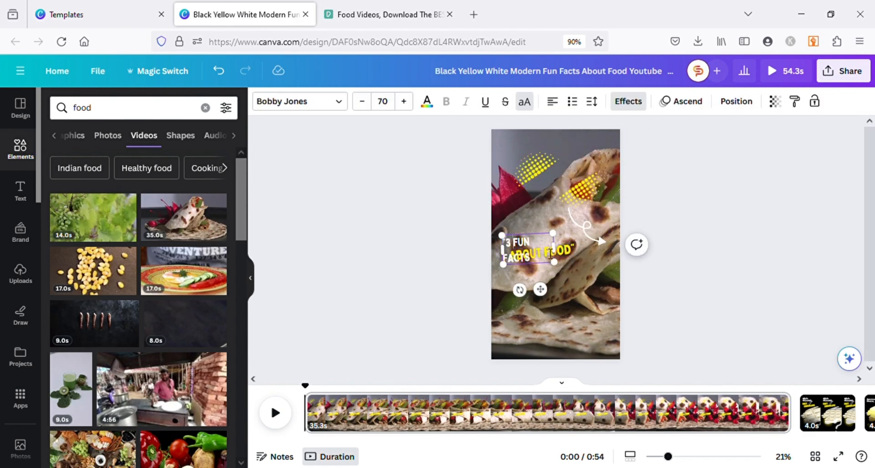
click(20, 190)
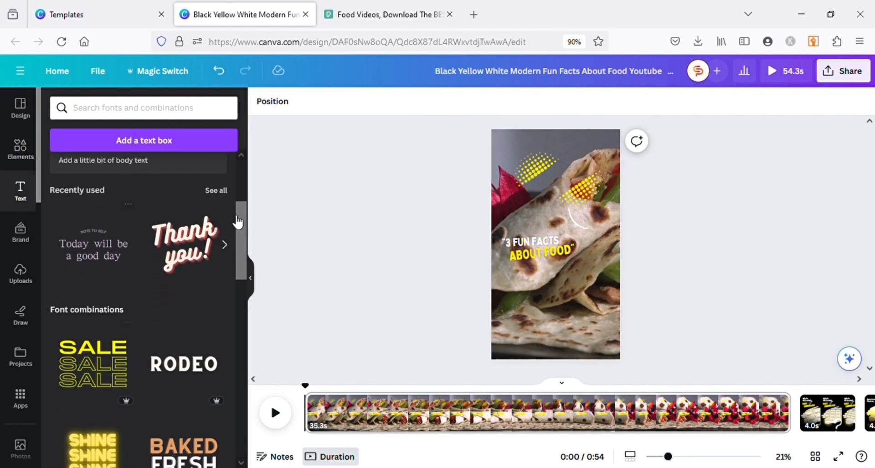
scroll(down, 3)
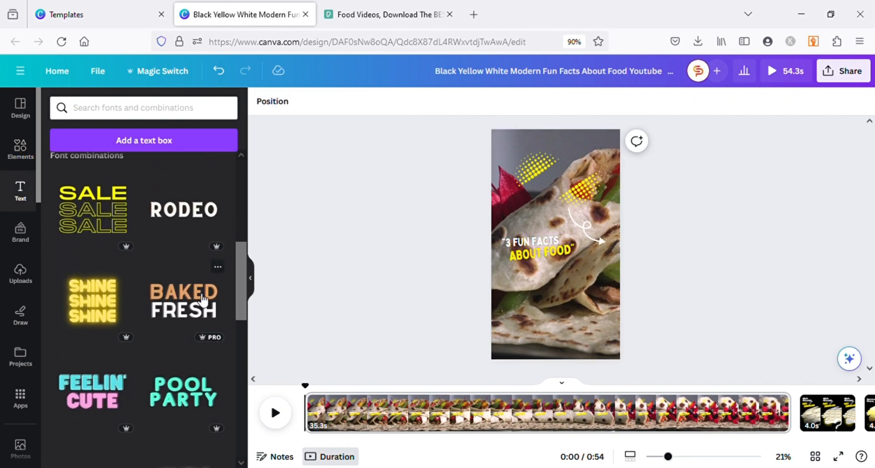
Step: Add a font combination as the FOODIE title and colour its lettering yellow
scroll(down, 3)
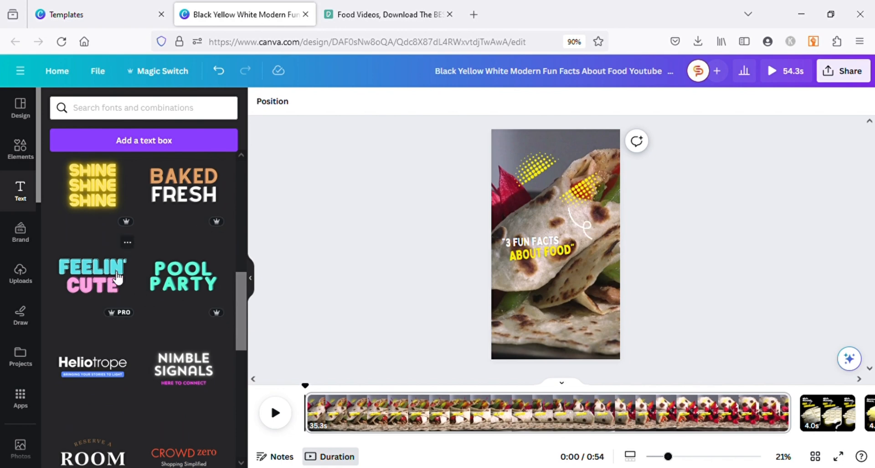
click(92, 276)
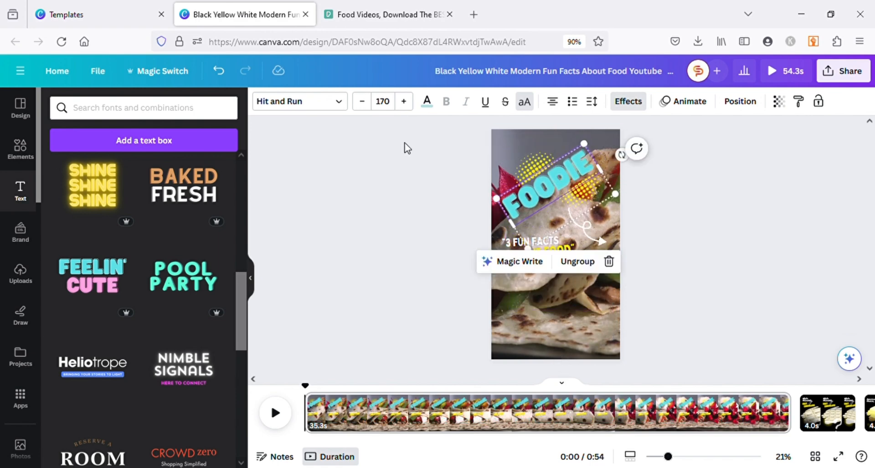
click(427, 101)
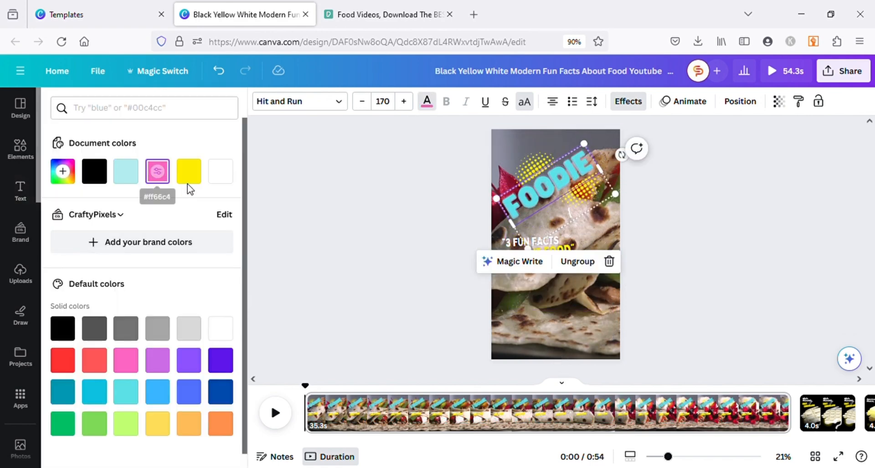
click(189, 171)
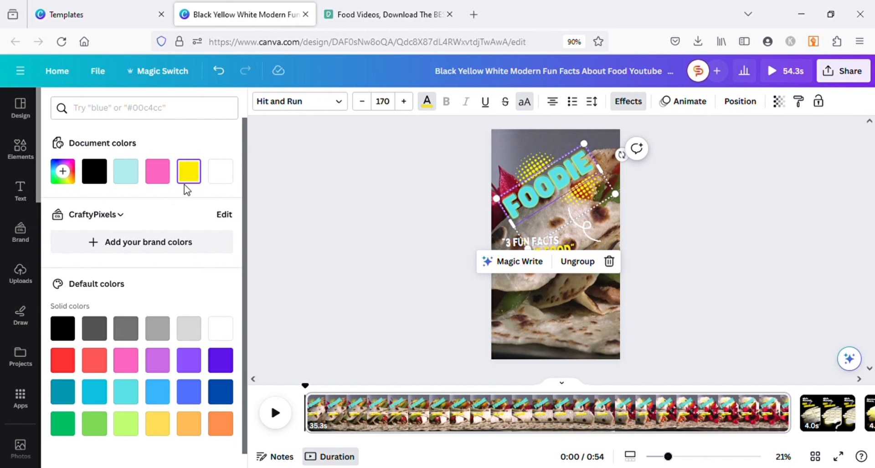
Step: Change the FOODIE title's text effect style
click(157, 172)
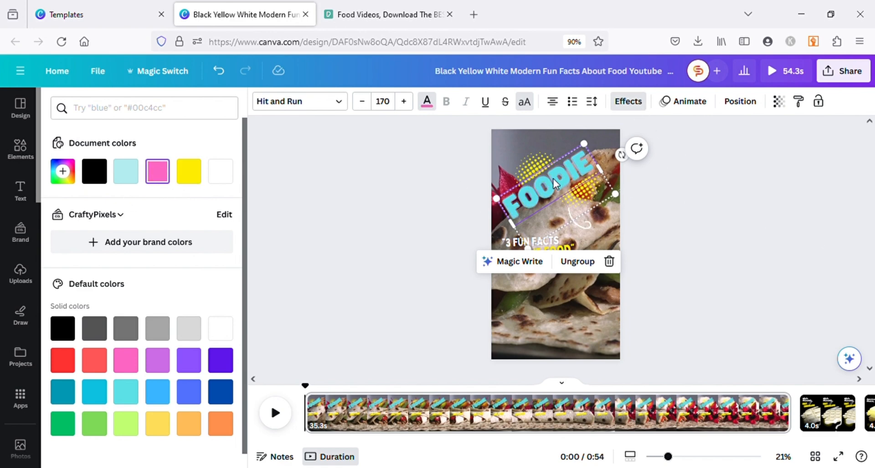
click(628, 101)
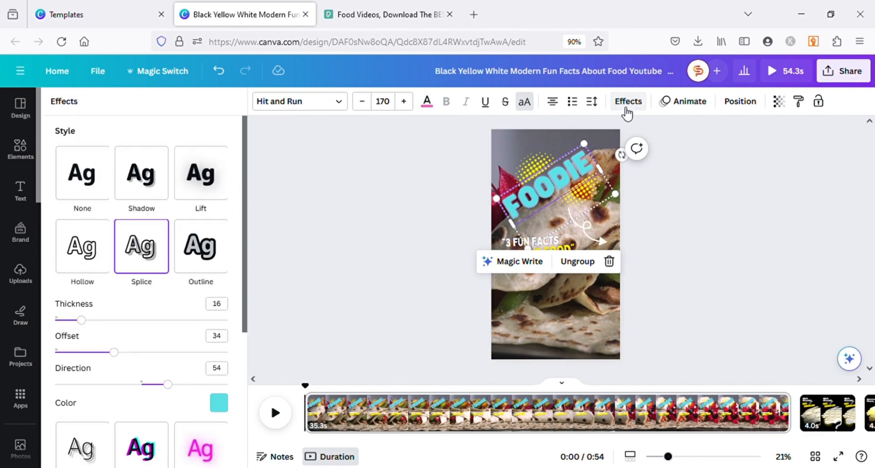
scroll(down, 3)
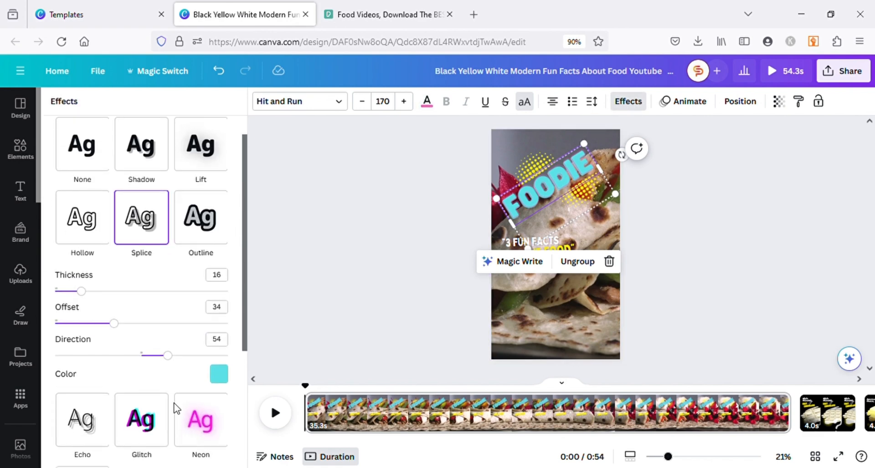
click(218, 374)
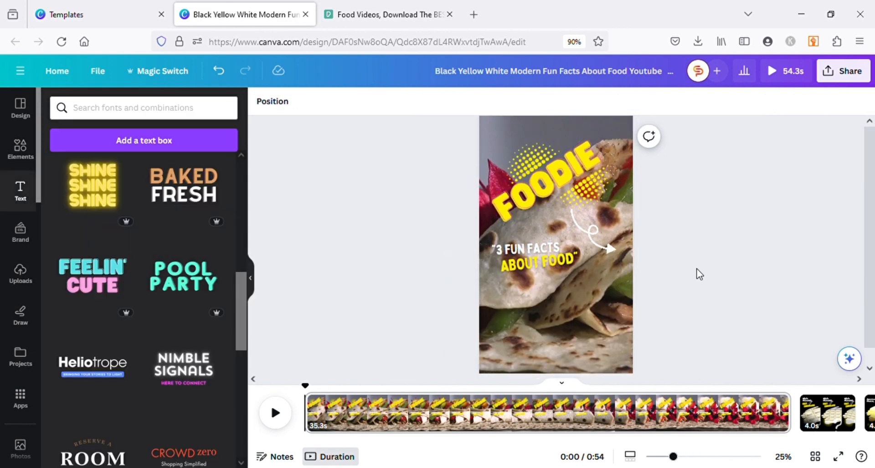
click(597, 234)
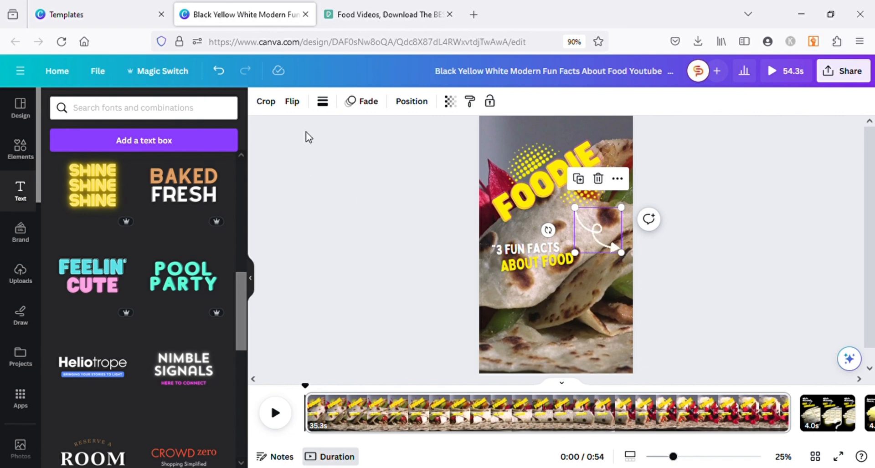
click(292, 101)
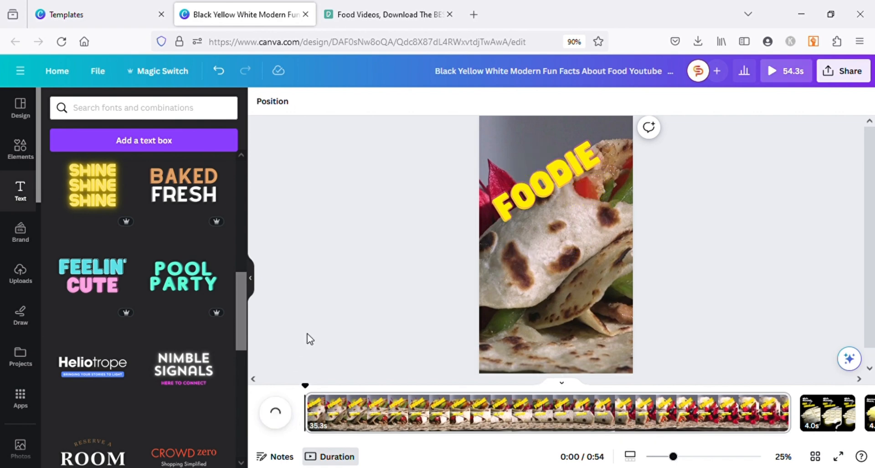
click(275, 413)
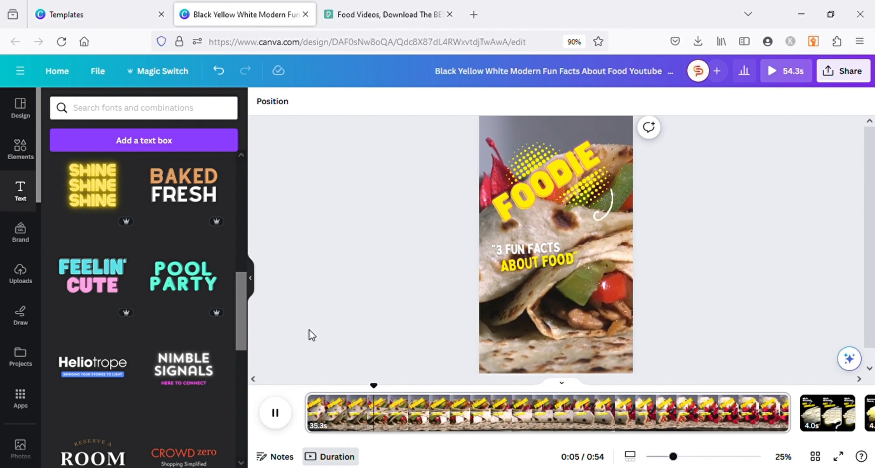
Step: Pause the preview, give the '3 FUN FACTS' line a black Background effect, and resume playback
click(275, 412)
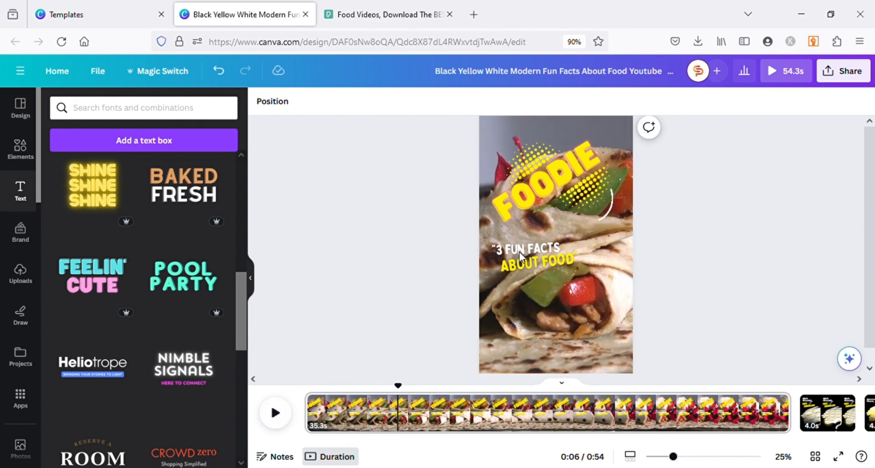
click(527, 250)
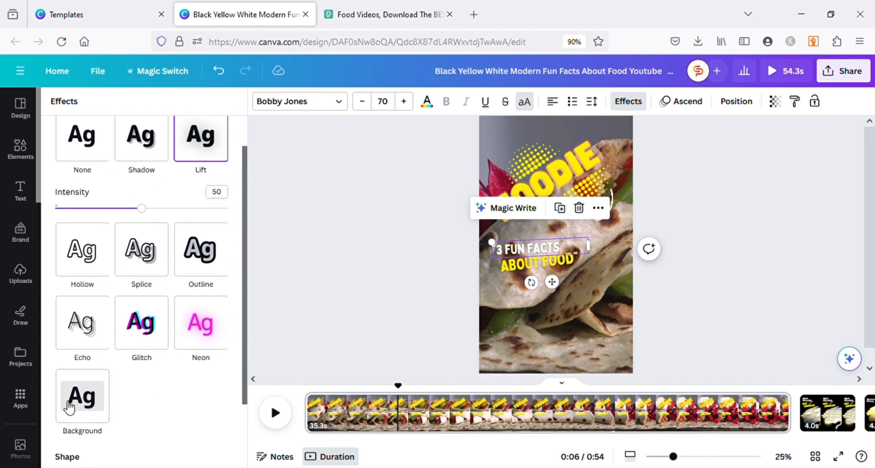
click(82, 396)
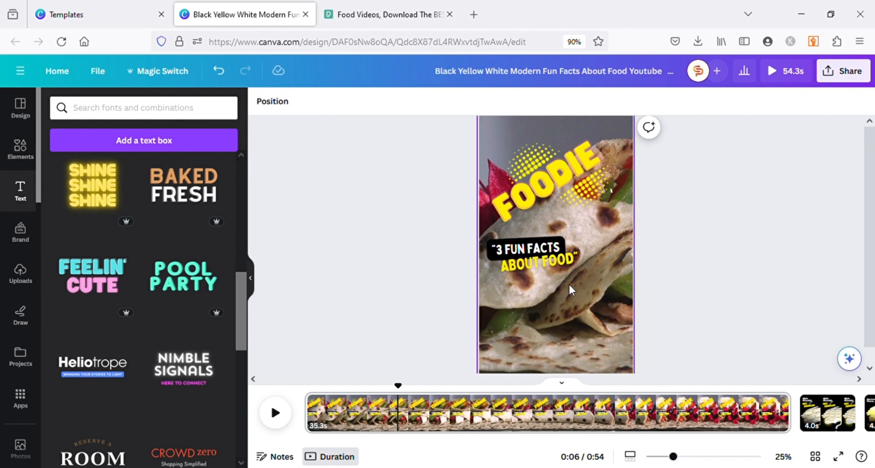
click(542, 271)
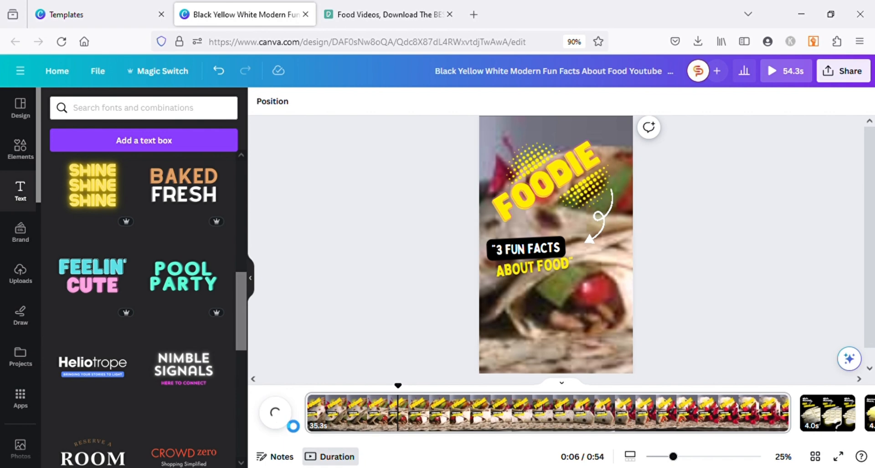
Step: Play the FOODIE Shorts preview to about 17 seconds, then stop it
click(276, 412)
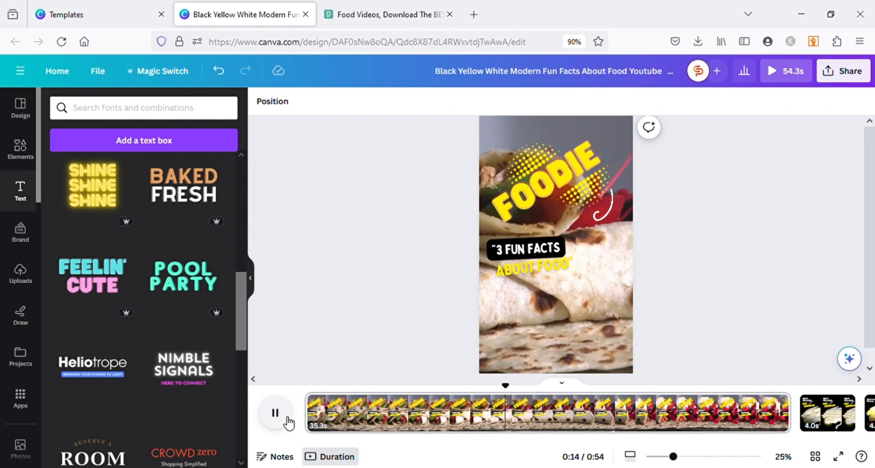
click(275, 412)
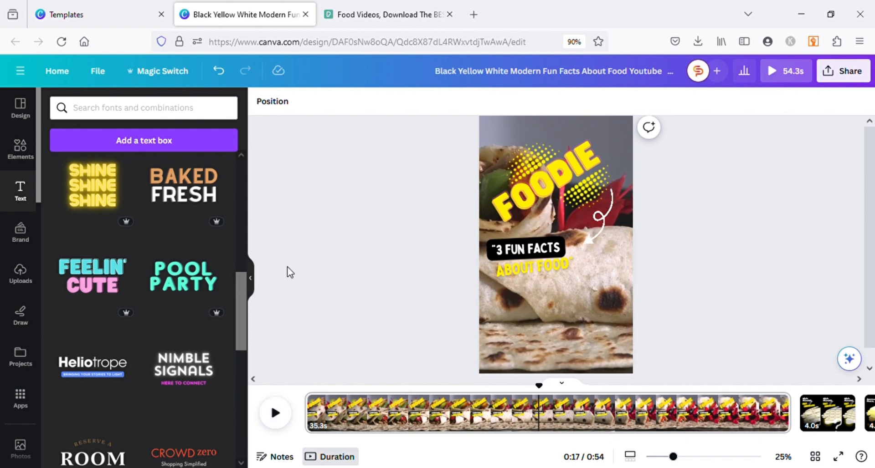
mouse_move(281, 272)
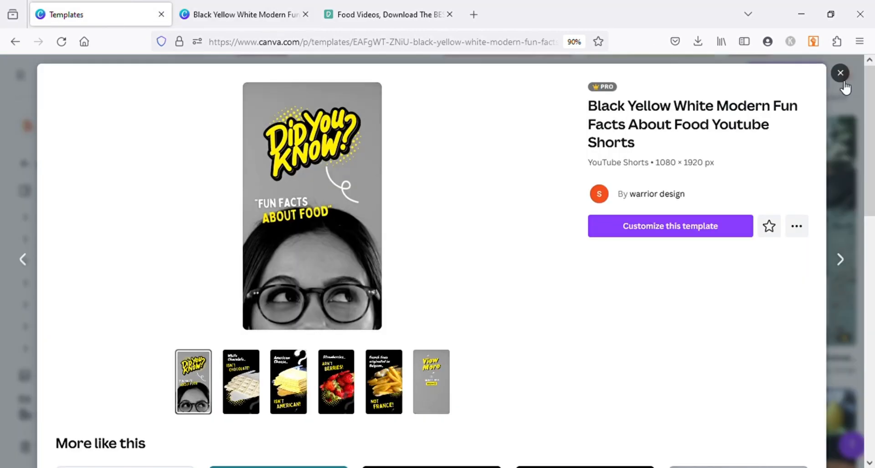
Step: Close the template preview, create a blank YouTube Shorts design, and browse Elements
click(840, 73)
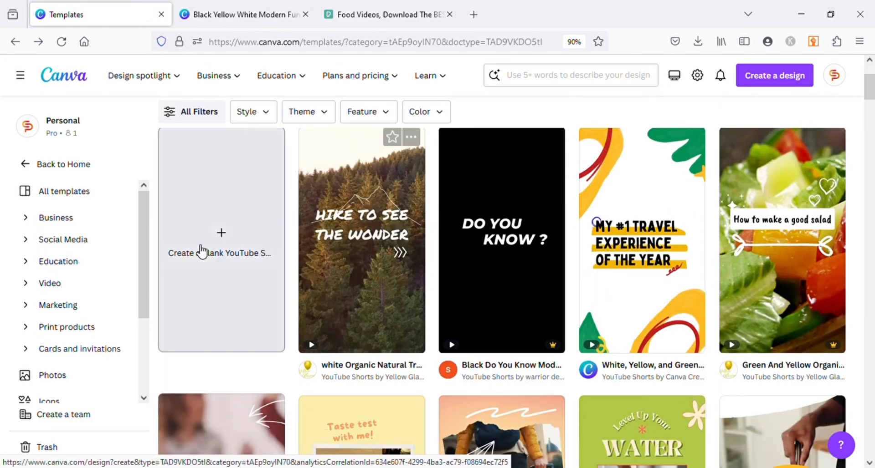
click(221, 232)
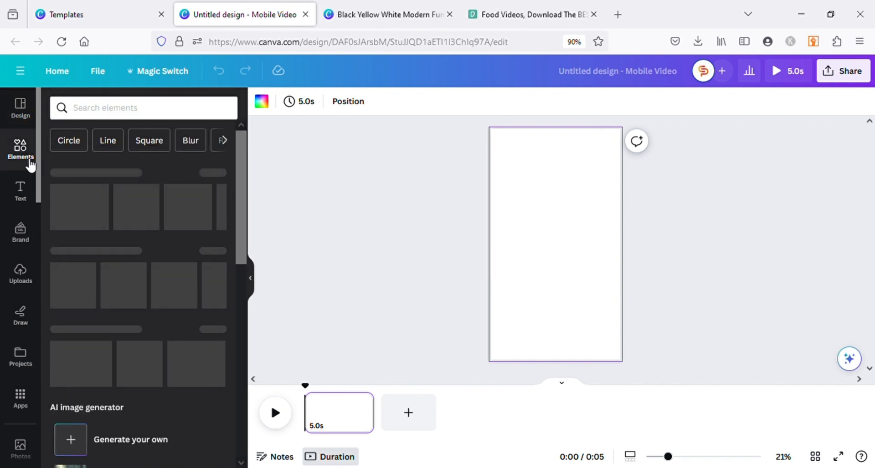
click(121, 107)
text(food)
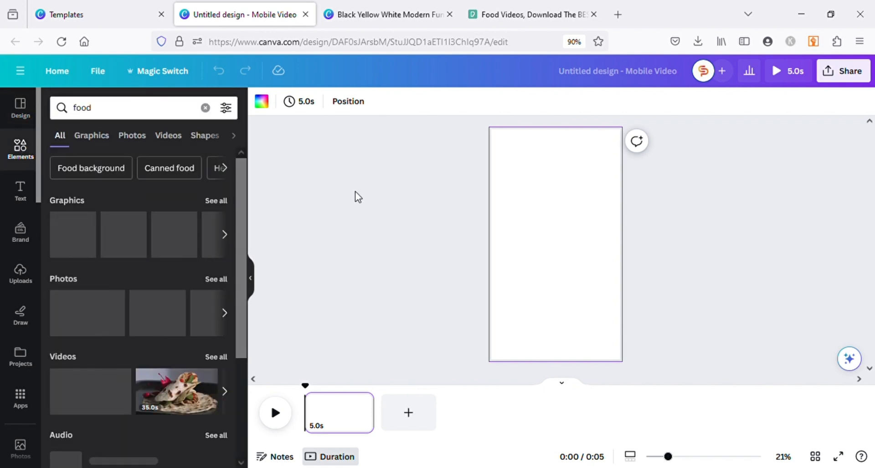
Step: Add a tomato-and-mushroom food video and colour the Archivo Black FOOD title yellow
click(168, 135)
text(Food)
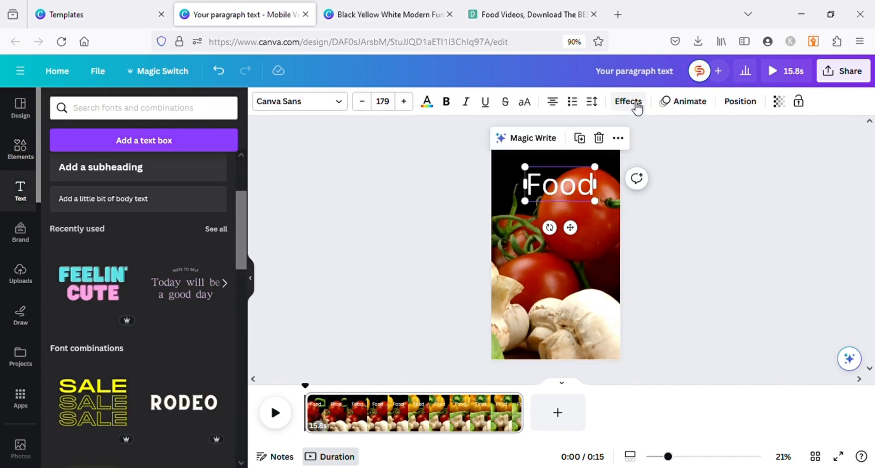
click(628, 101)
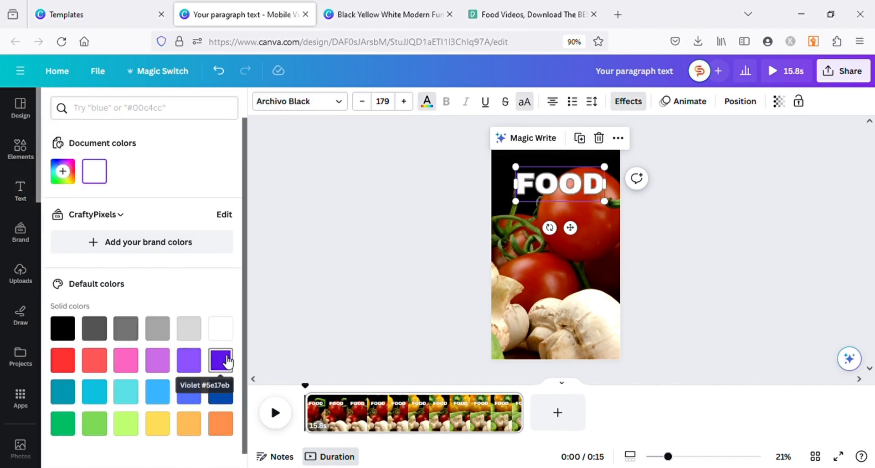
click(628, 101)
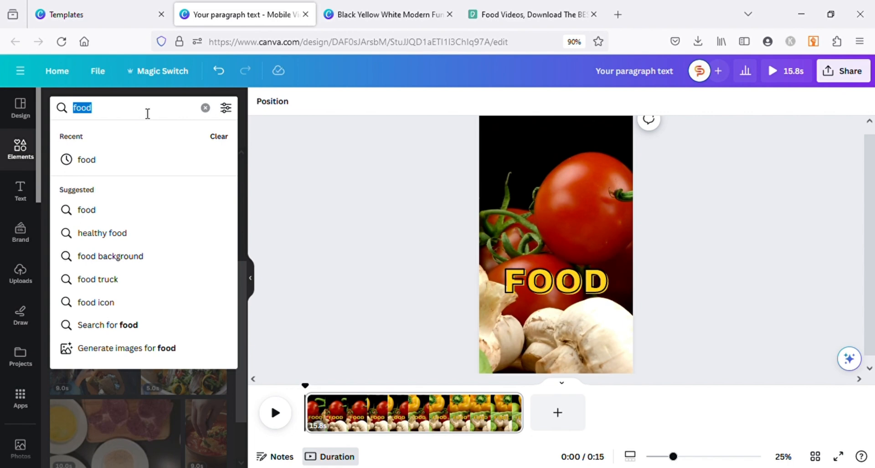
Step: Add a curly arrow graphic above the FOOD title and a blank second page
text(arrow)
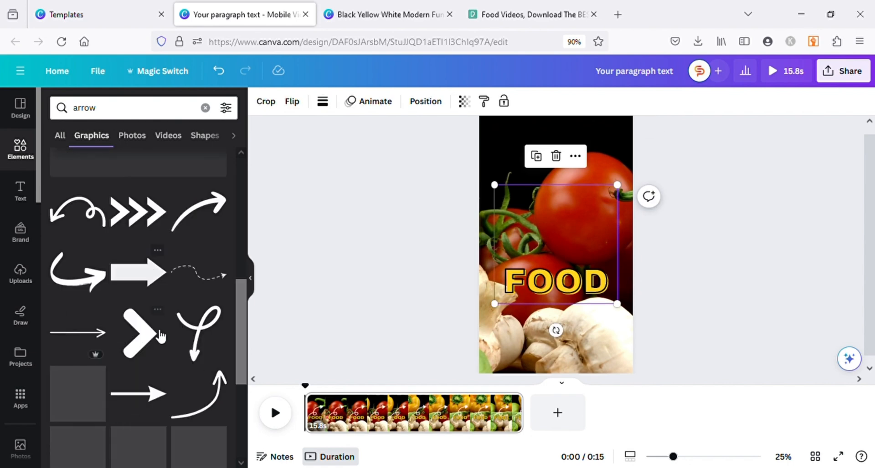
click(275, 412)
text(food)
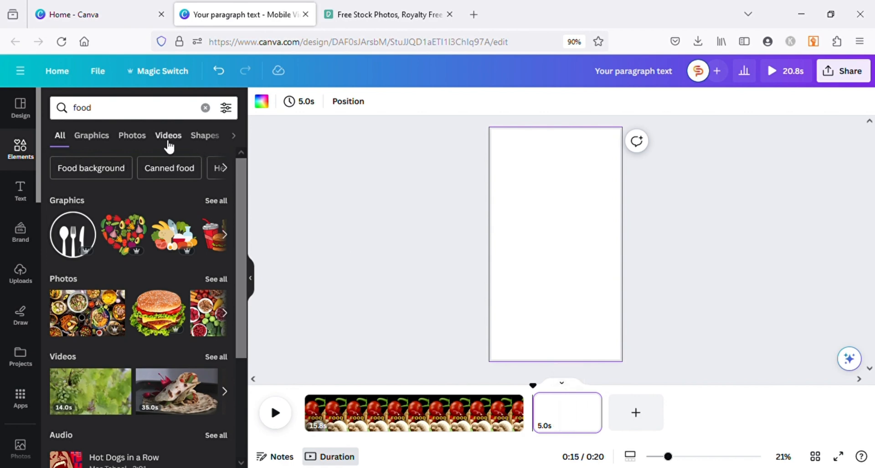
Step: Filter food results to videos, add the green juice clip as page two, and preview
click(168, 135)
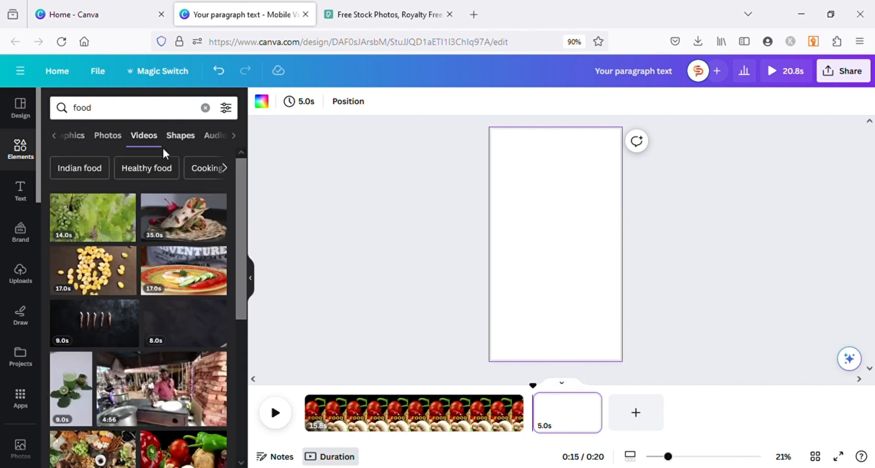
scroll(down, 3)
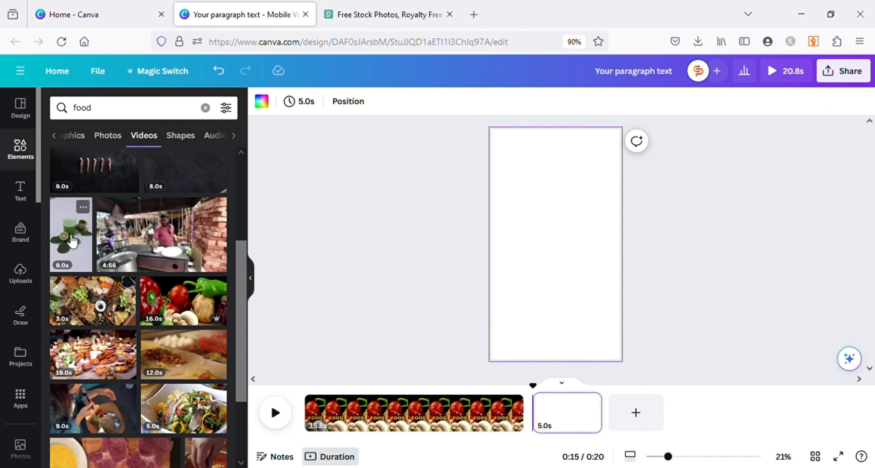
click(71, 235)
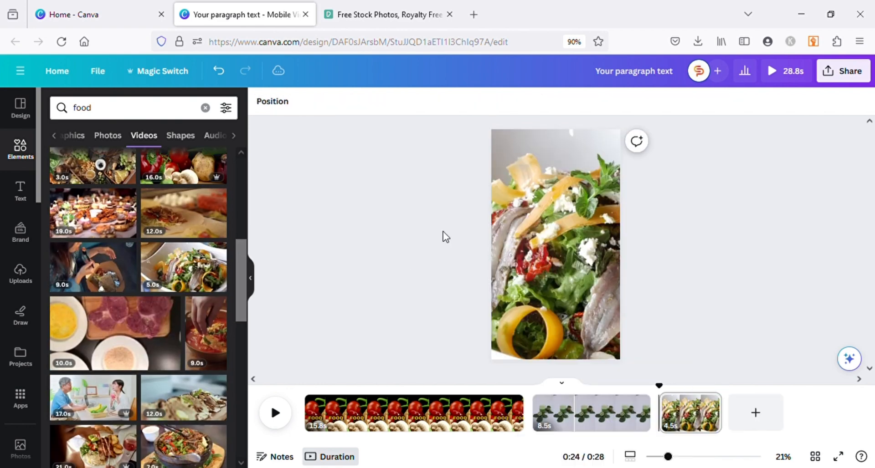
click(275, 412)
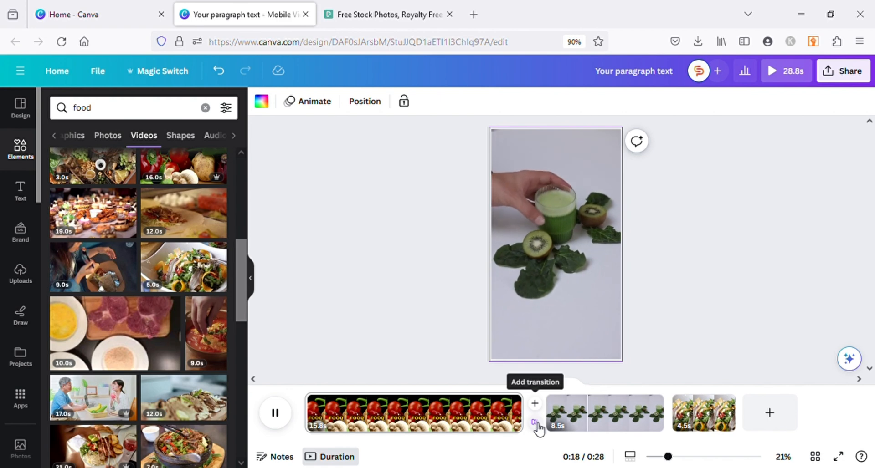
Step: Add Slide transitions between pages one and two and between pages two and three
click(534, 403)
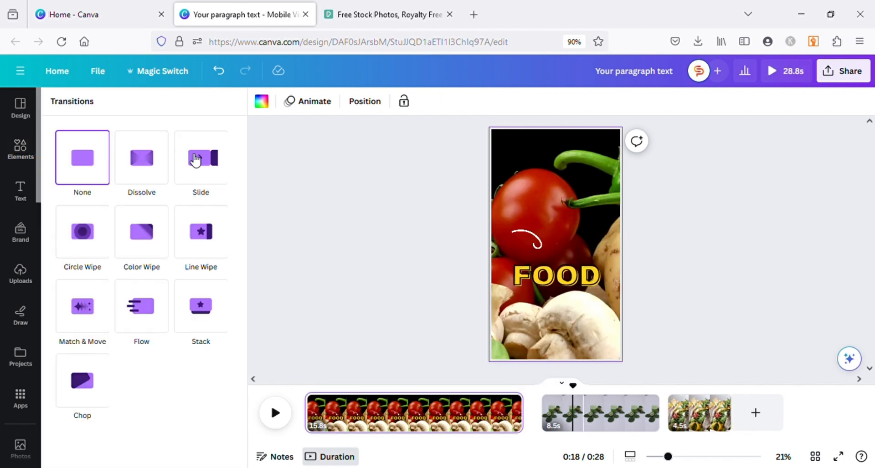
click(200, 157)
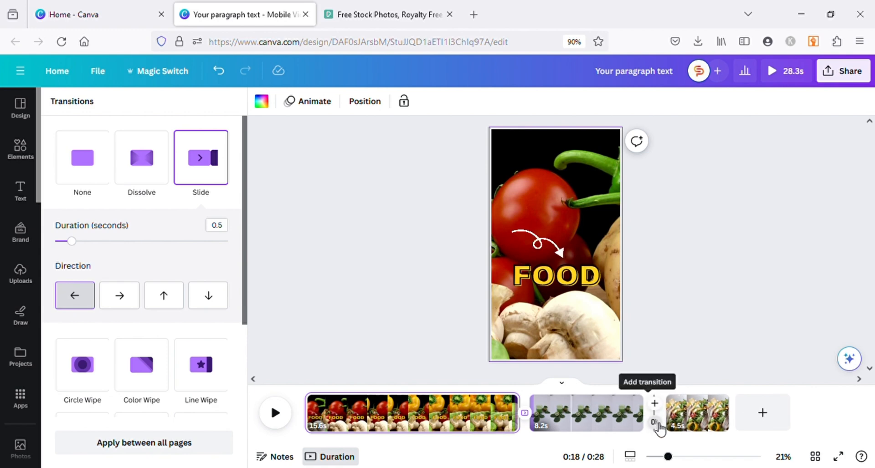
click(589, 418)
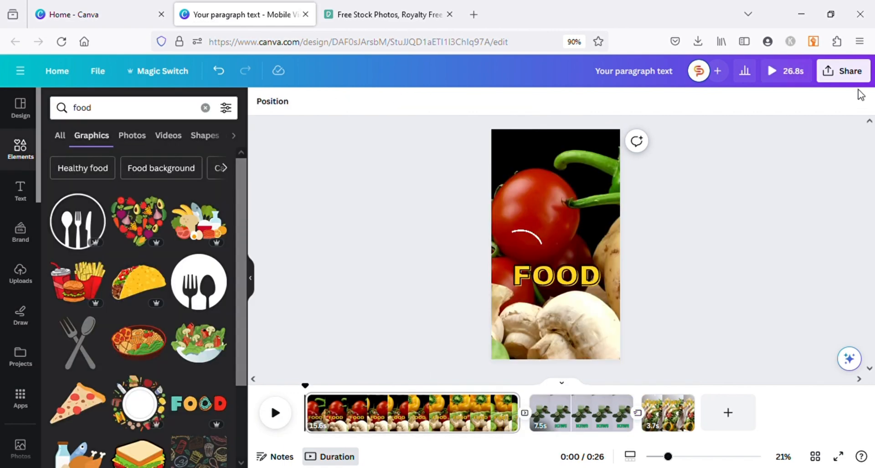
click(842, 70)
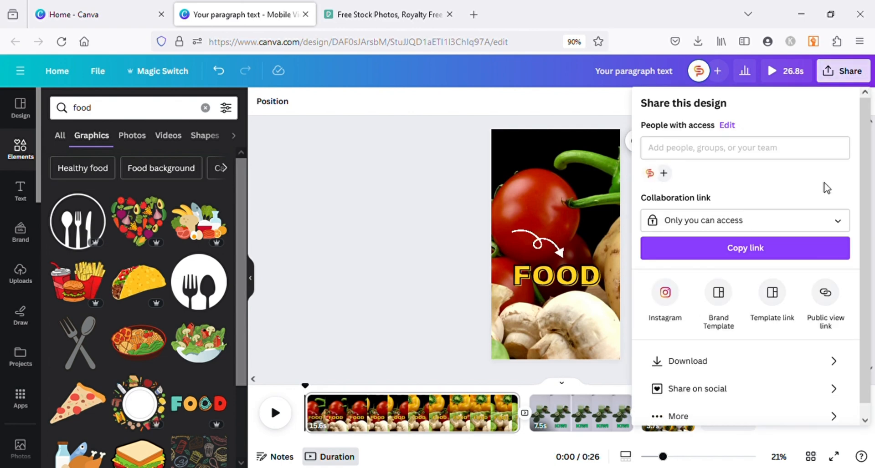
click(687, 361)
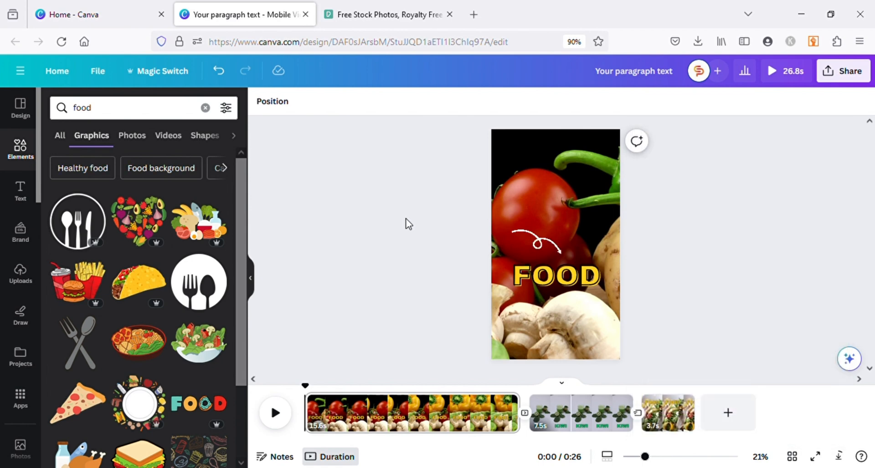
mouse_move(858, 126)
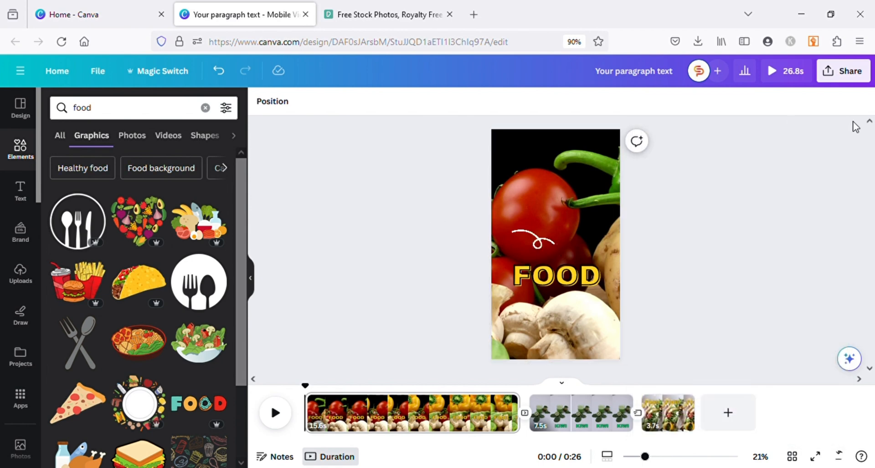